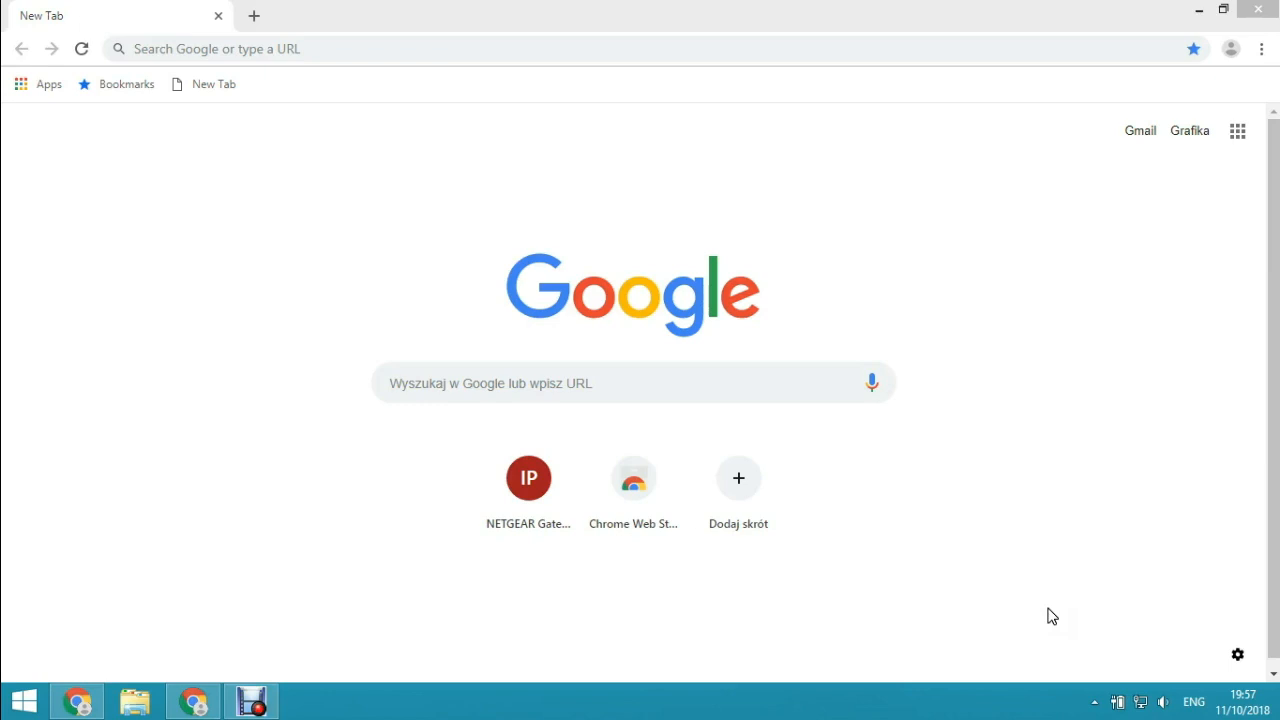
Step: Launch cmd from the Windows Run dialog
{"action": "left_click", "coordinate": [644, 565]}
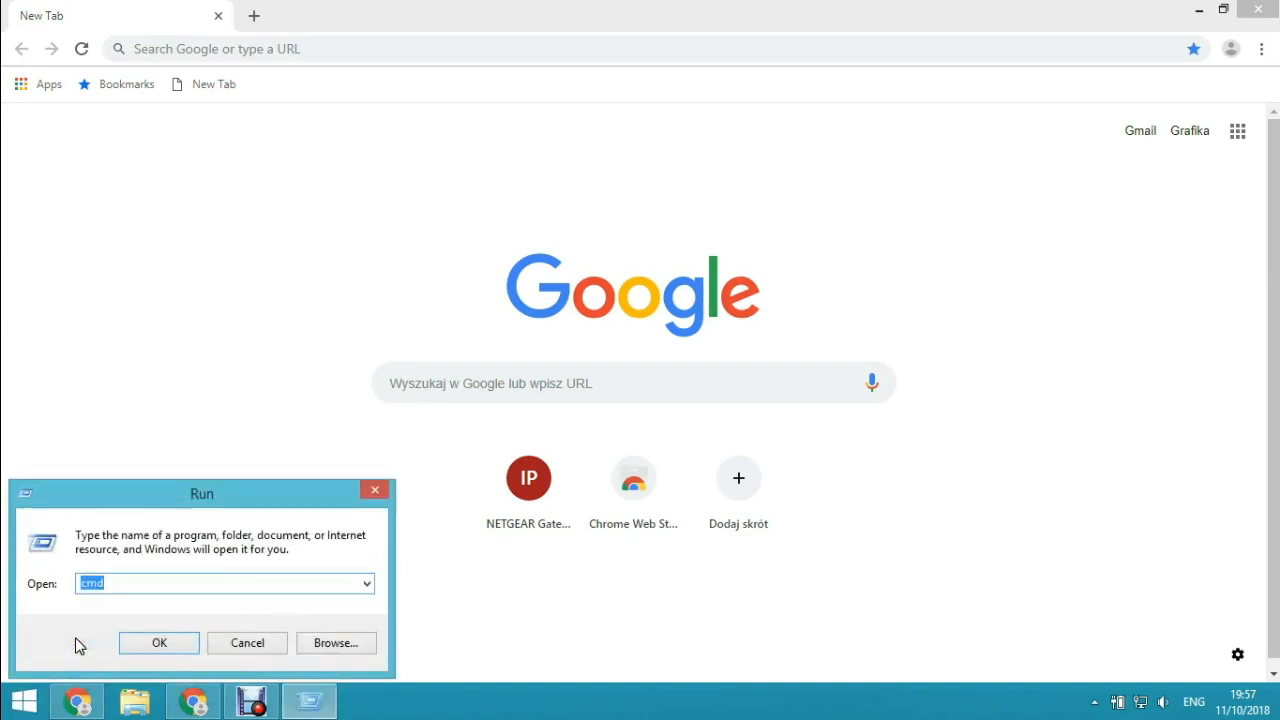
{"action": "left_click", "coordinate": [159, 643]}
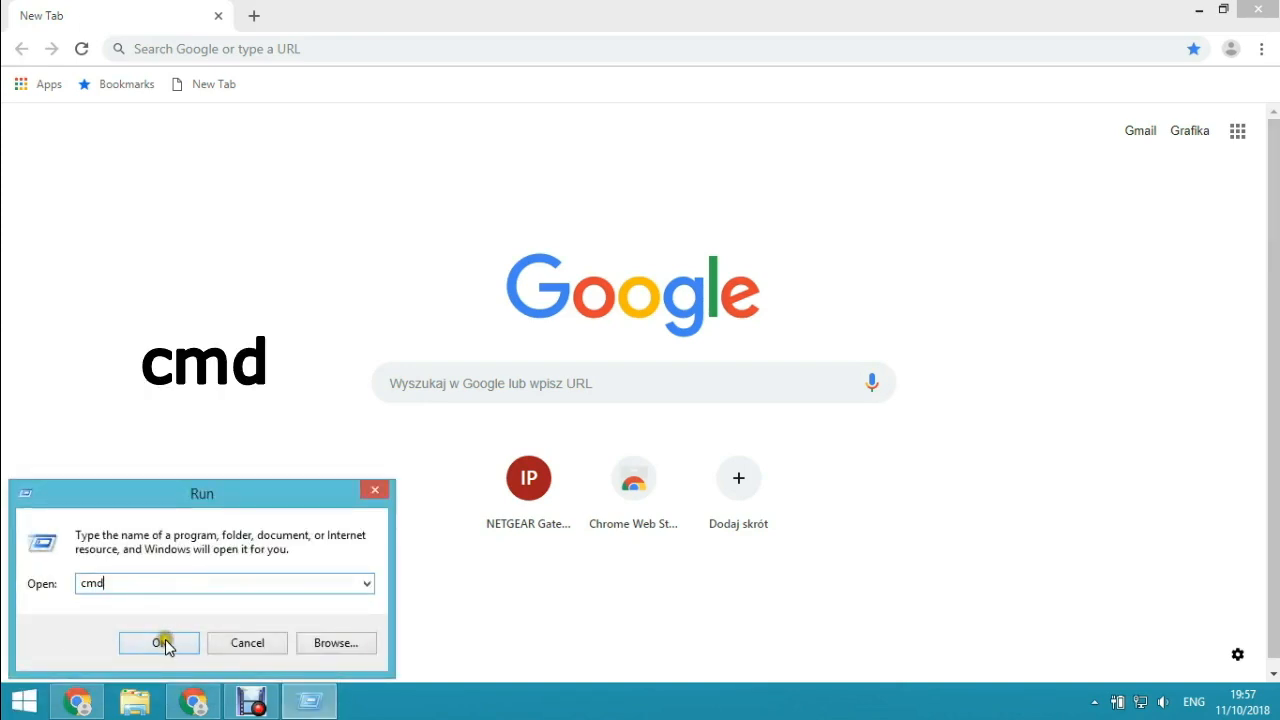
Step: Run ipconfig in Command Prompt to find the 192.168.0.1 default gateway
{"action": "left_click", "coordinate": [159, 643]}
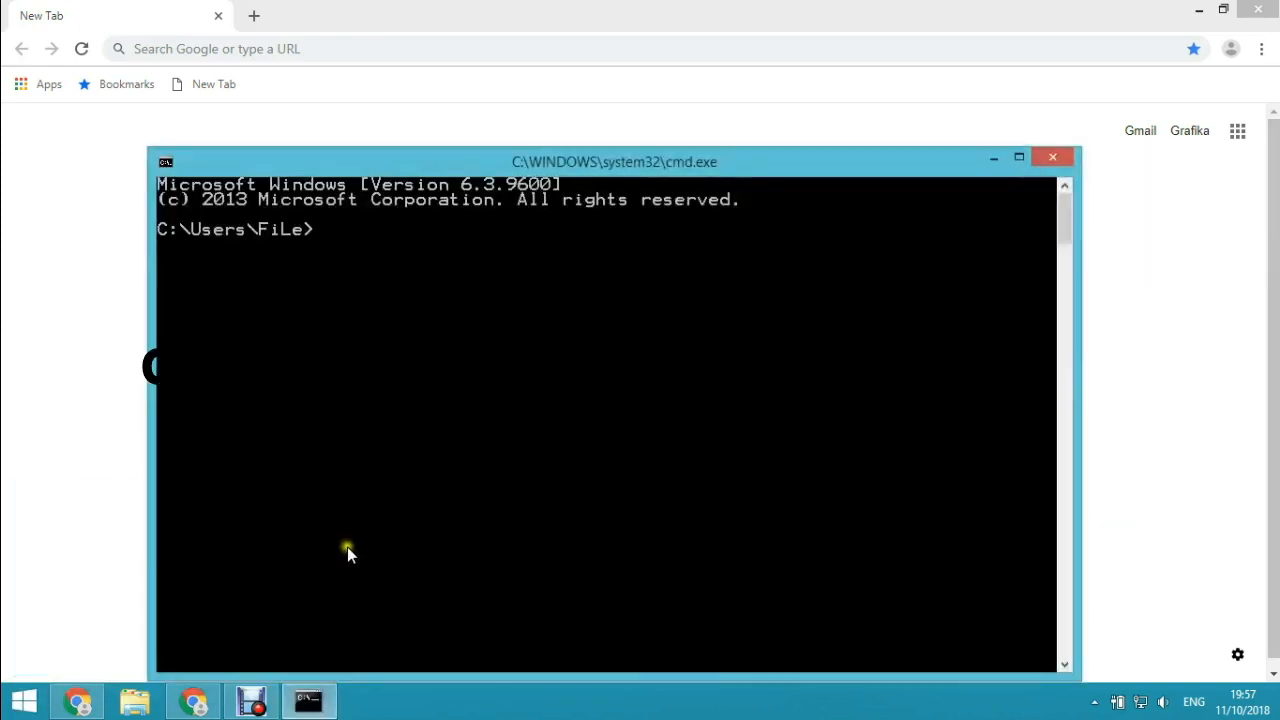
{"action": "type", "text": "i"}
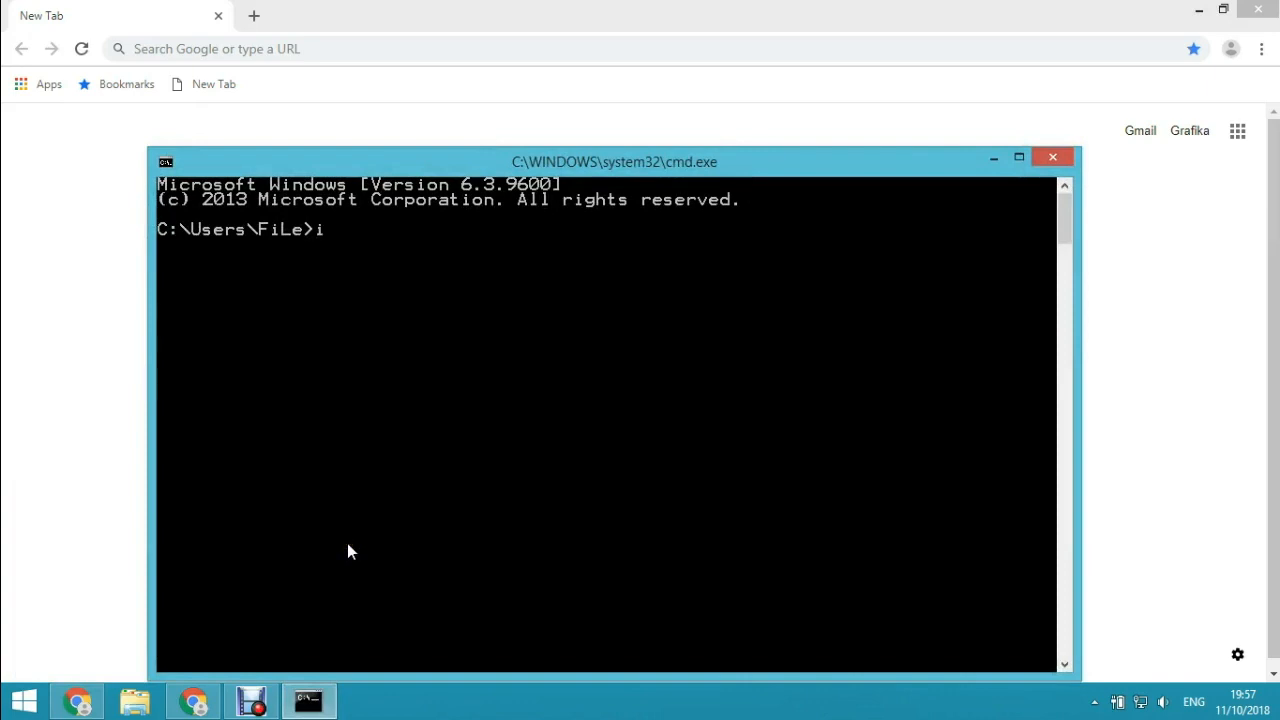
{"action": "type", "text": "pconfig"}
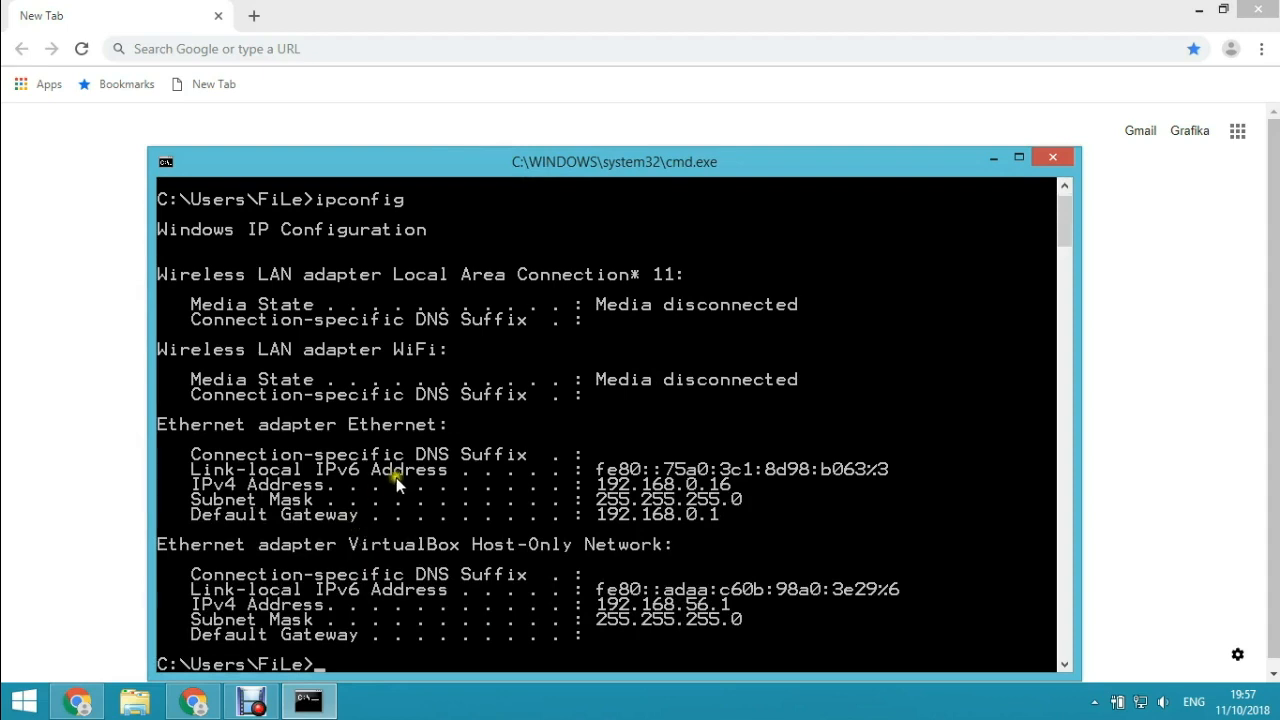
{"action": "mouse_move", "coordinate": [303, 535]}
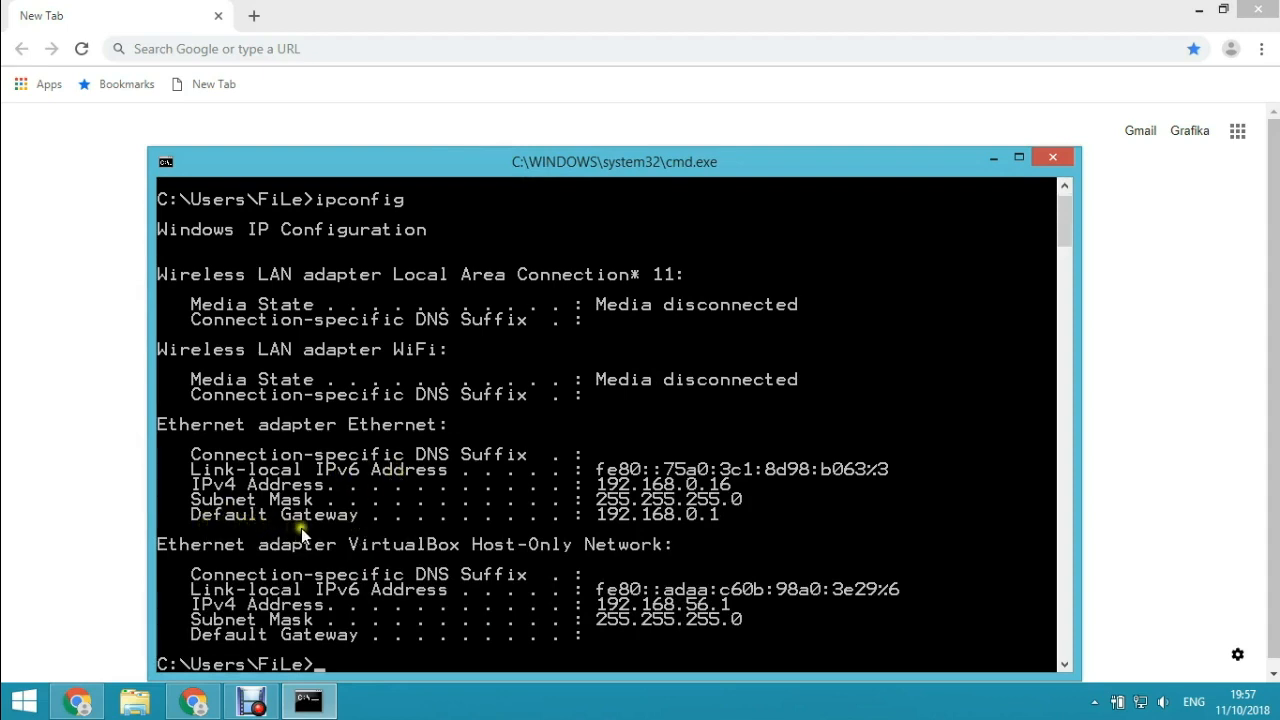
{"action": "mouse_move", "coordinate": [260, 528]}
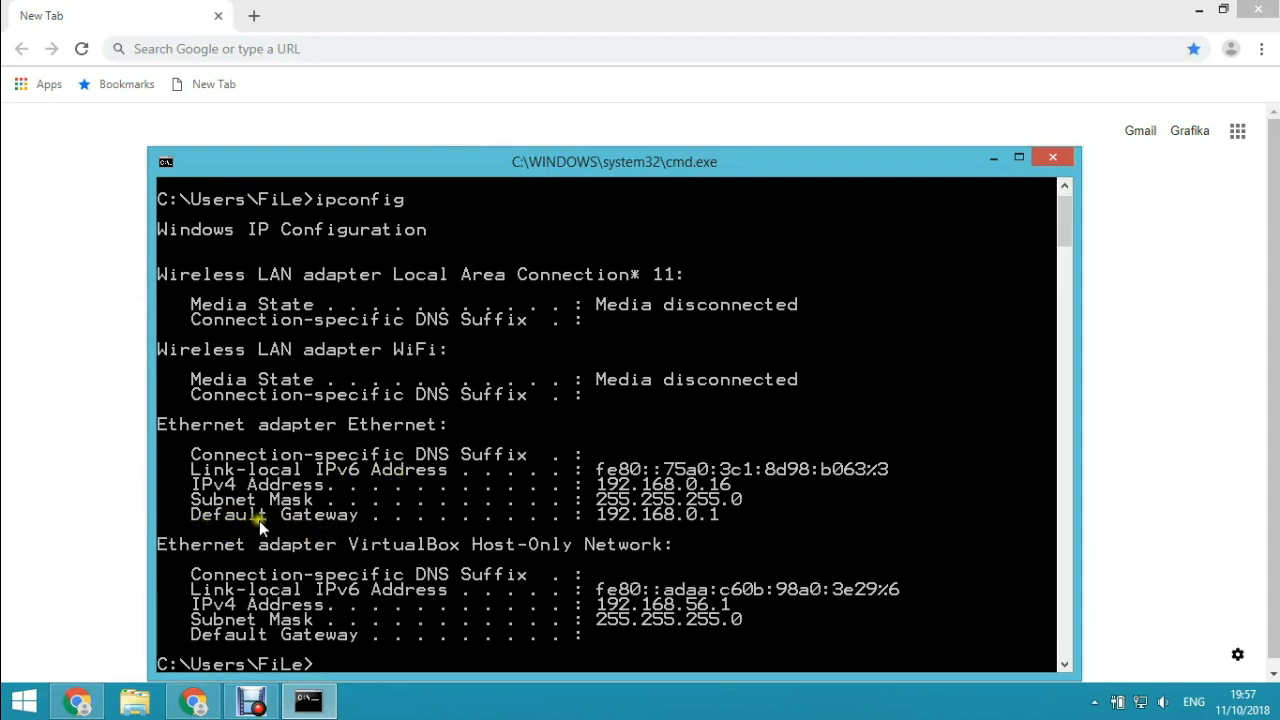
{"action": "mouse_move", "coordinate": [613, 523]}
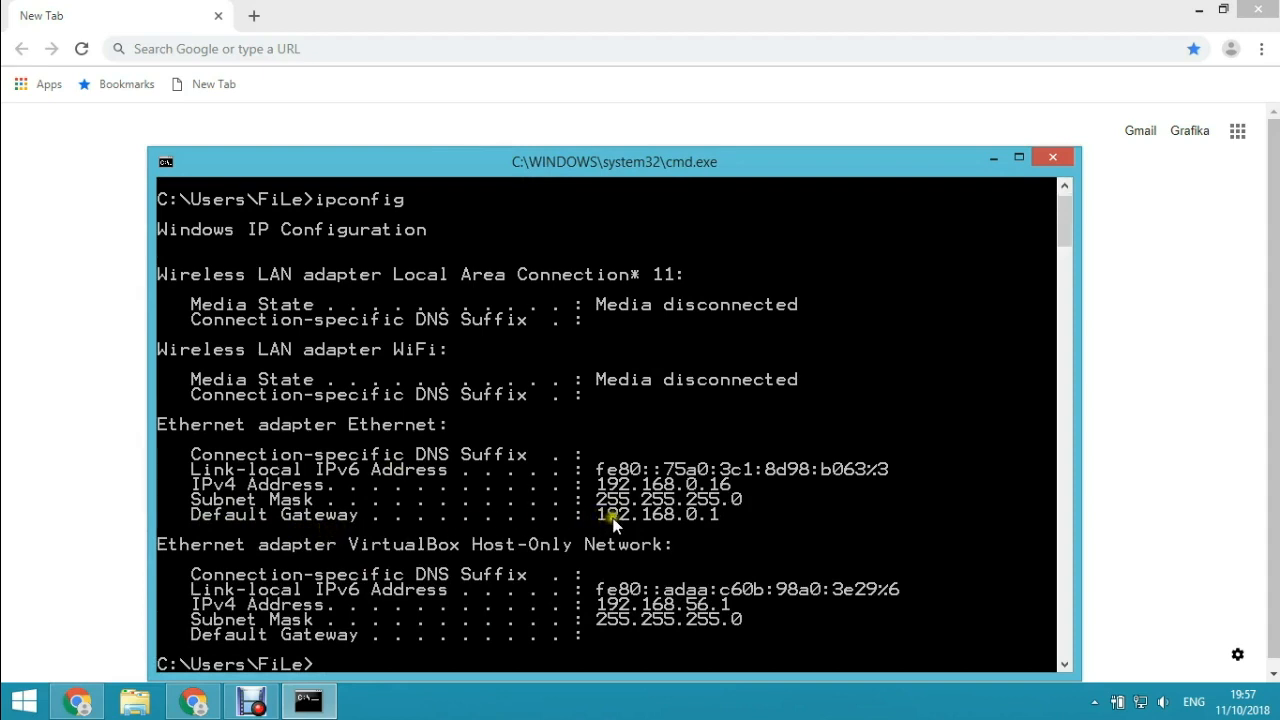
{"action": "mouse_move", "coordinate": [697, 533]}
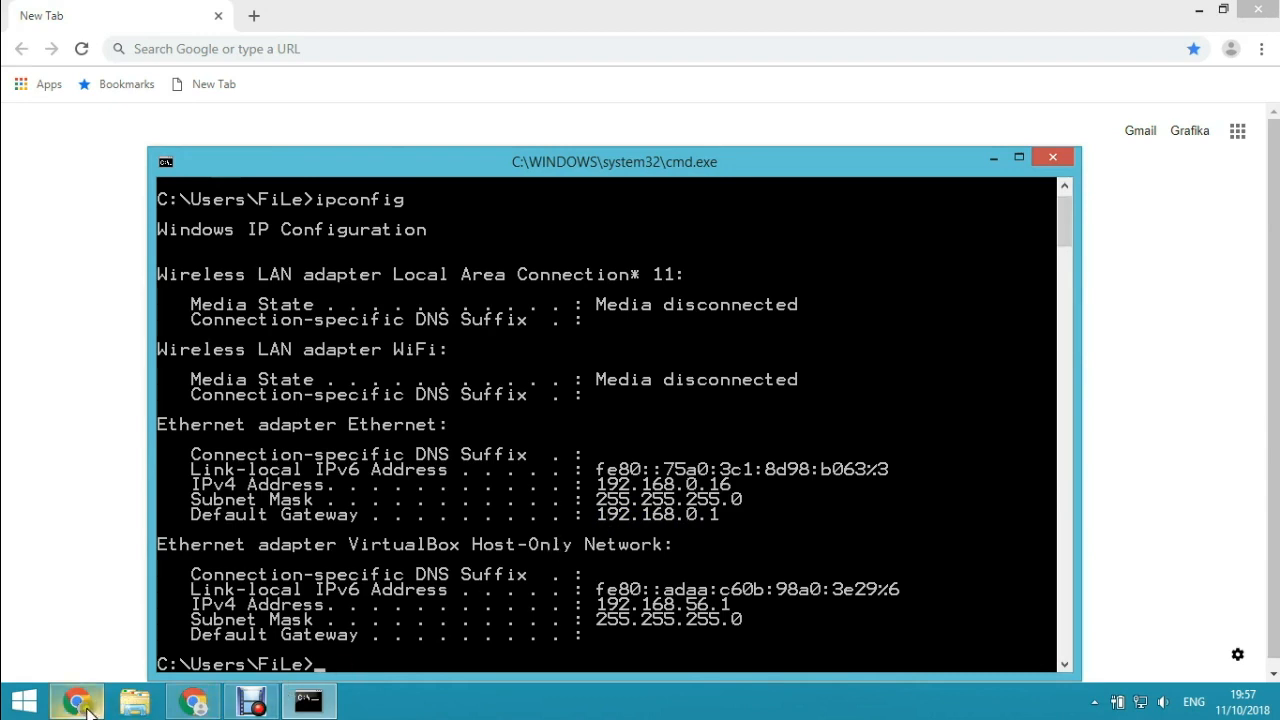
{"action": "left_click", "coordinate": [77, 700]}
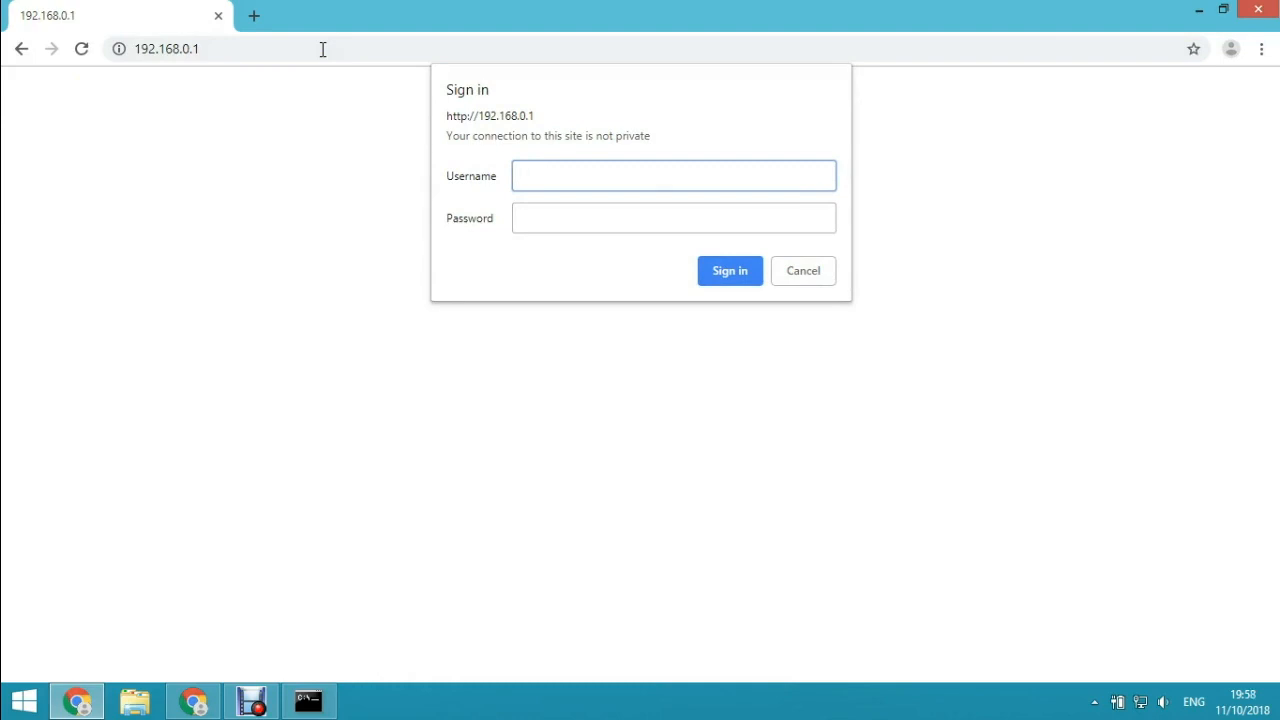
{"action": "type", "text": "admi"}
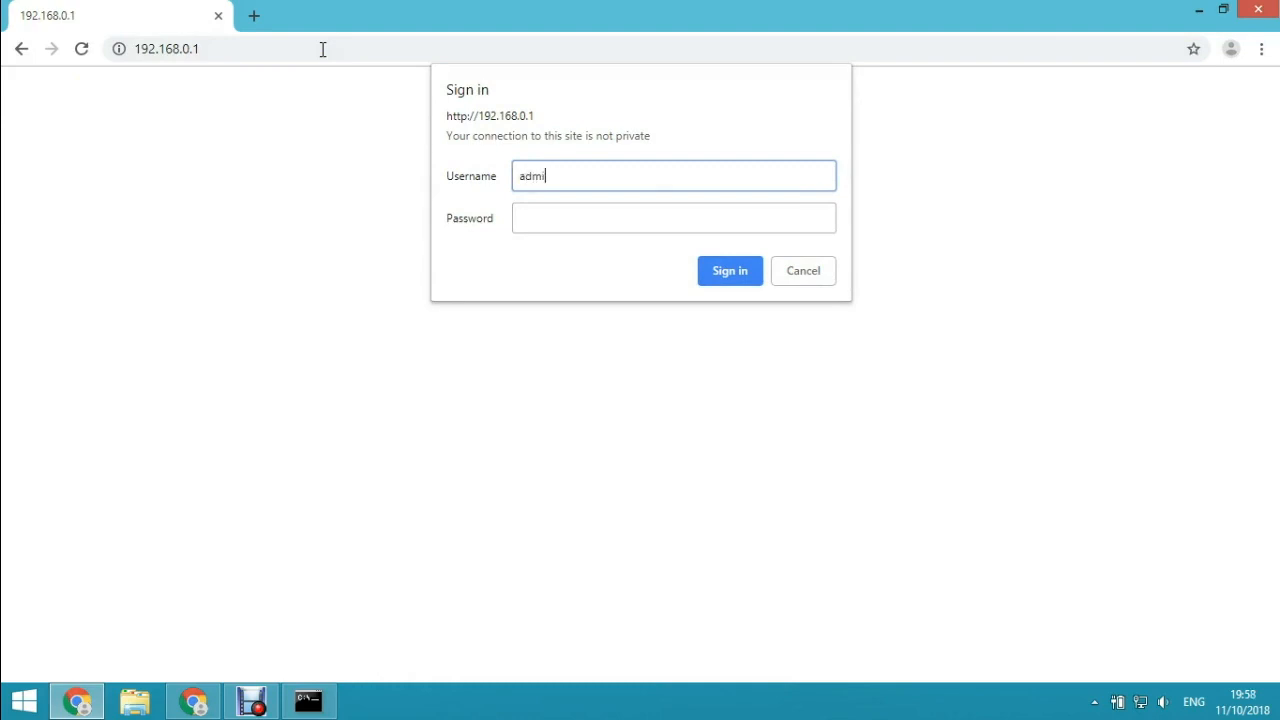
{"action": "type", "text": "n"}
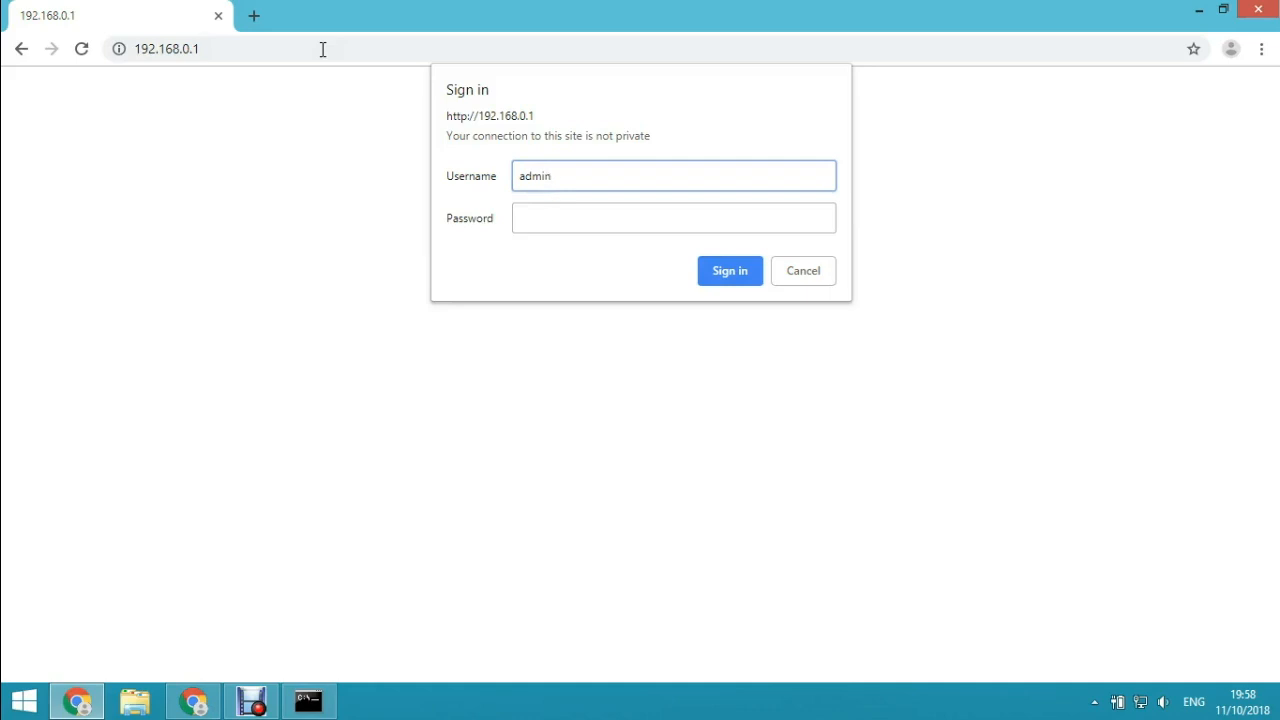
{"action": "left_click", "coordinate": [673, 175]}
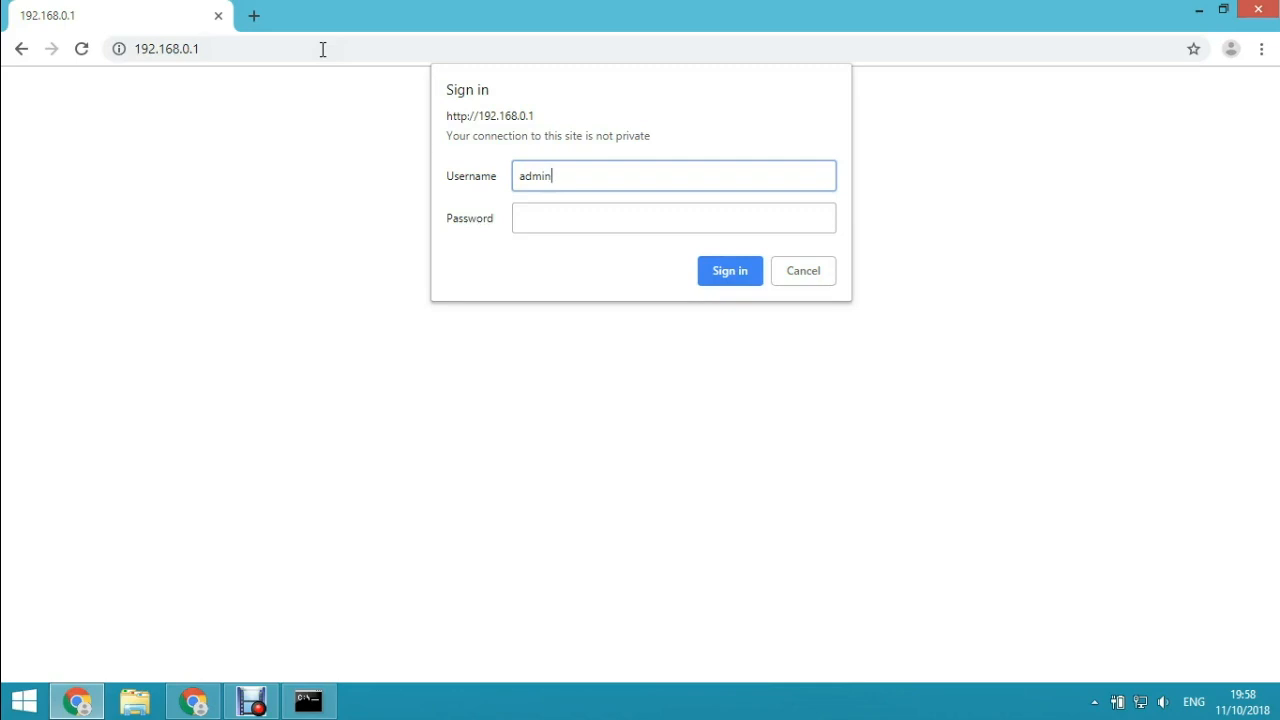
{"action": "left_click", "coordinate": [673, 218]}
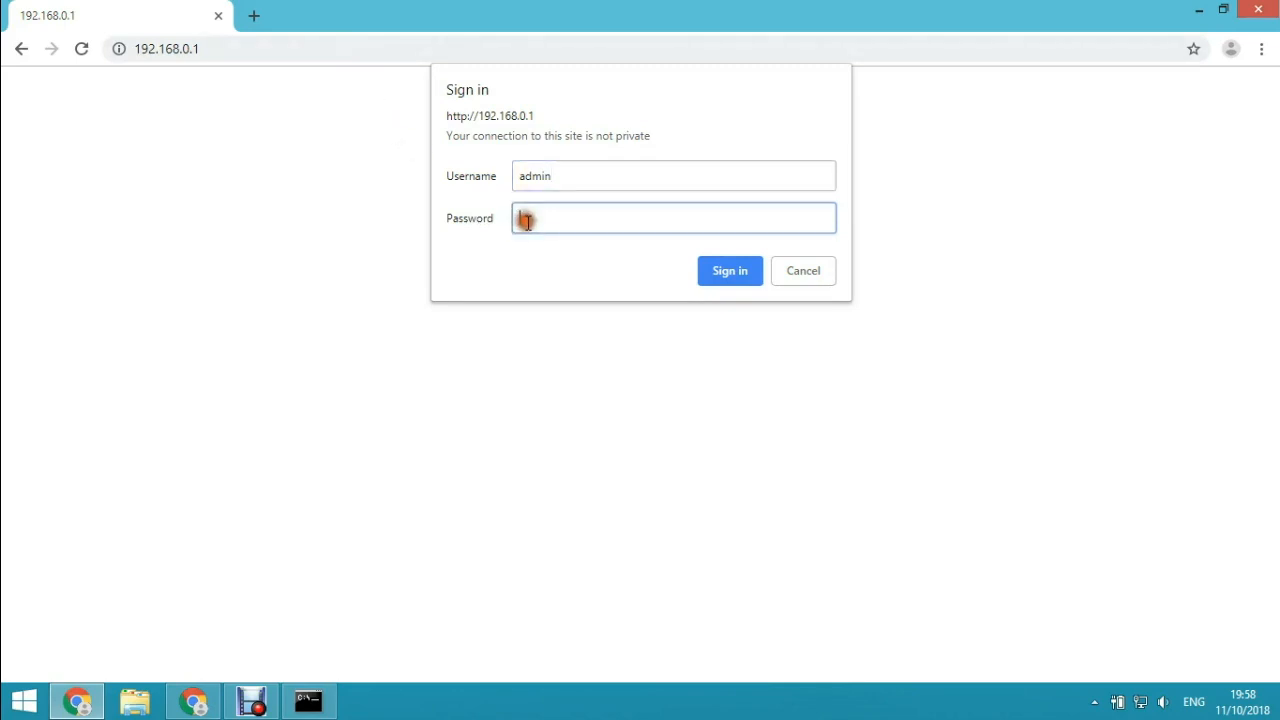
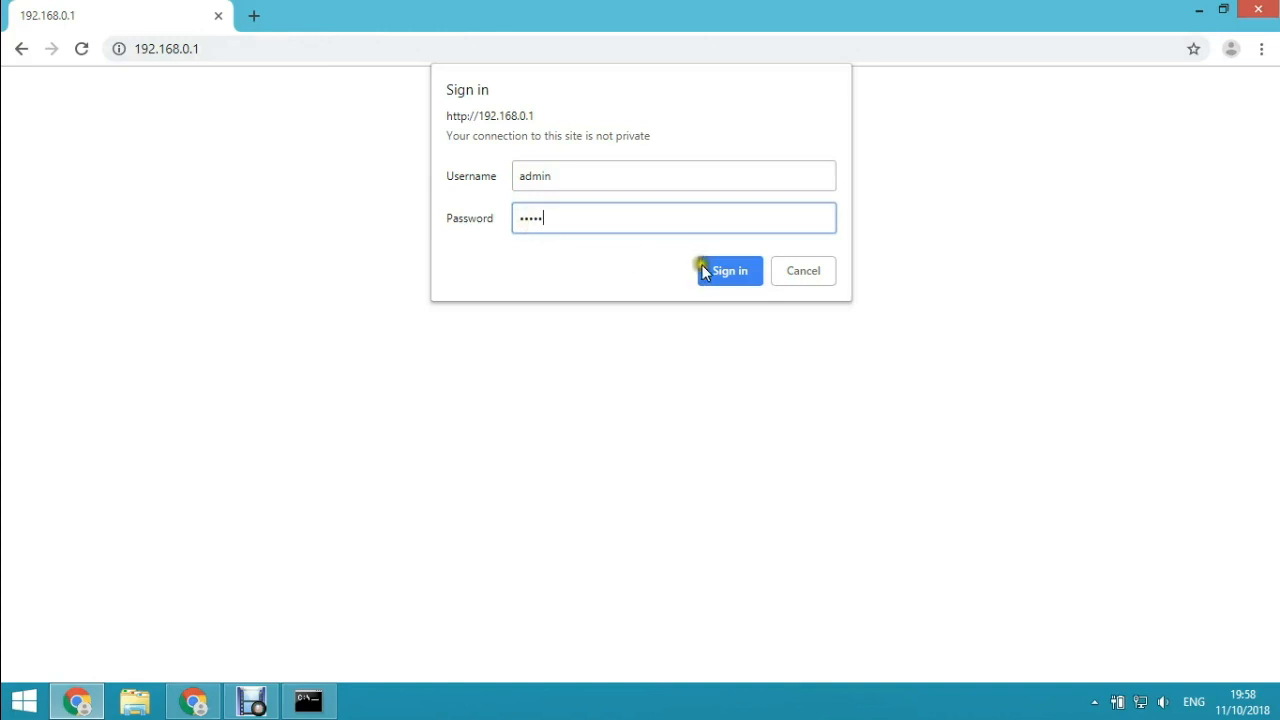
{"action": "left_click", "coordinate": [730, 270]}
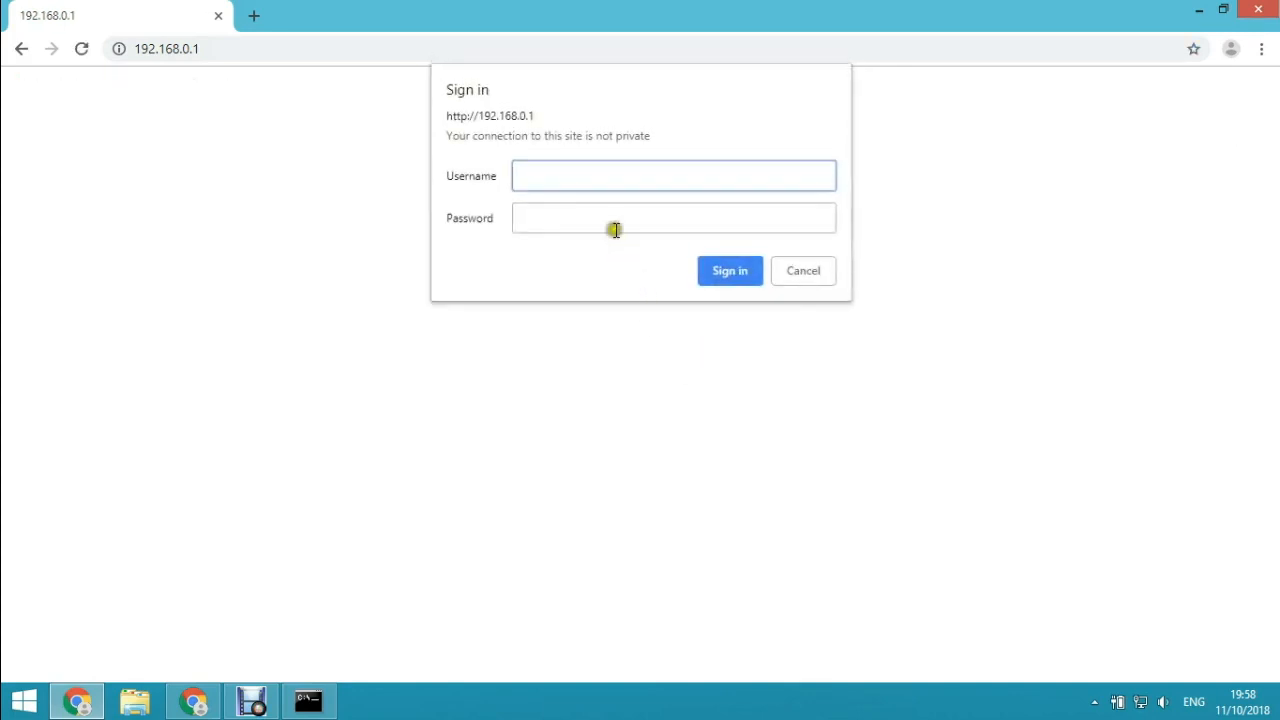
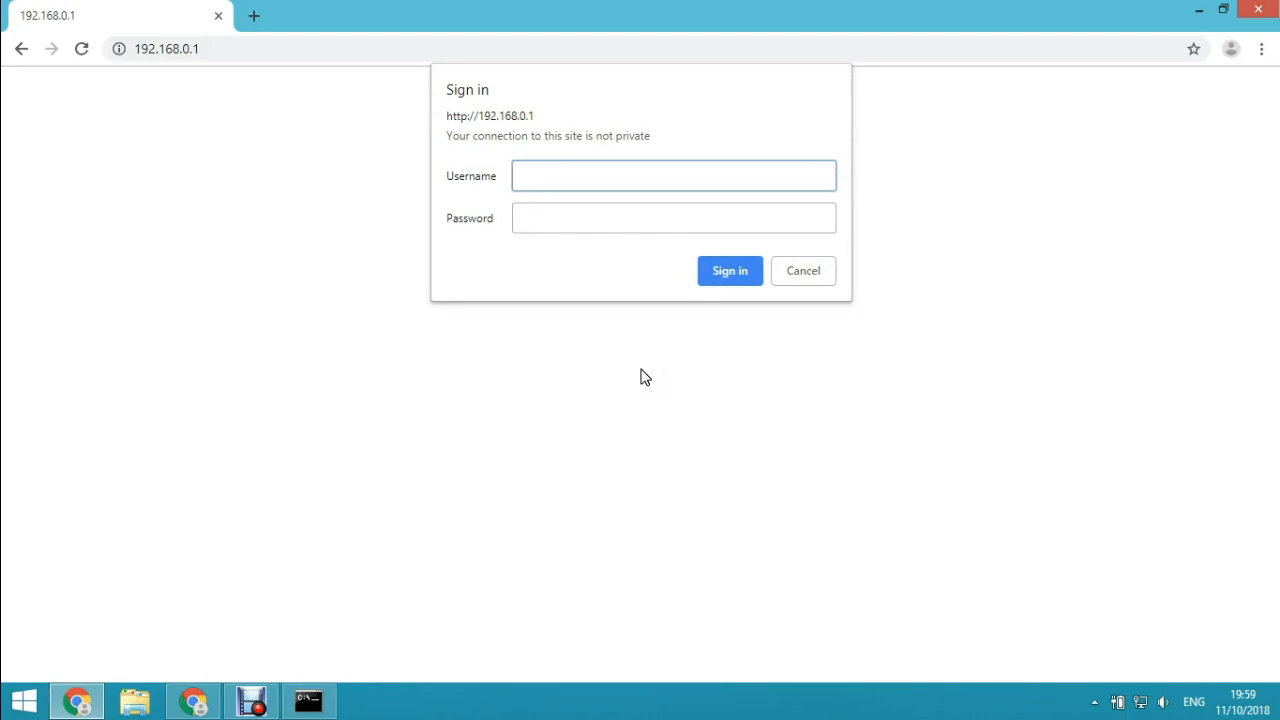
{"action": "left_click", "coordinate": [673, 175]}
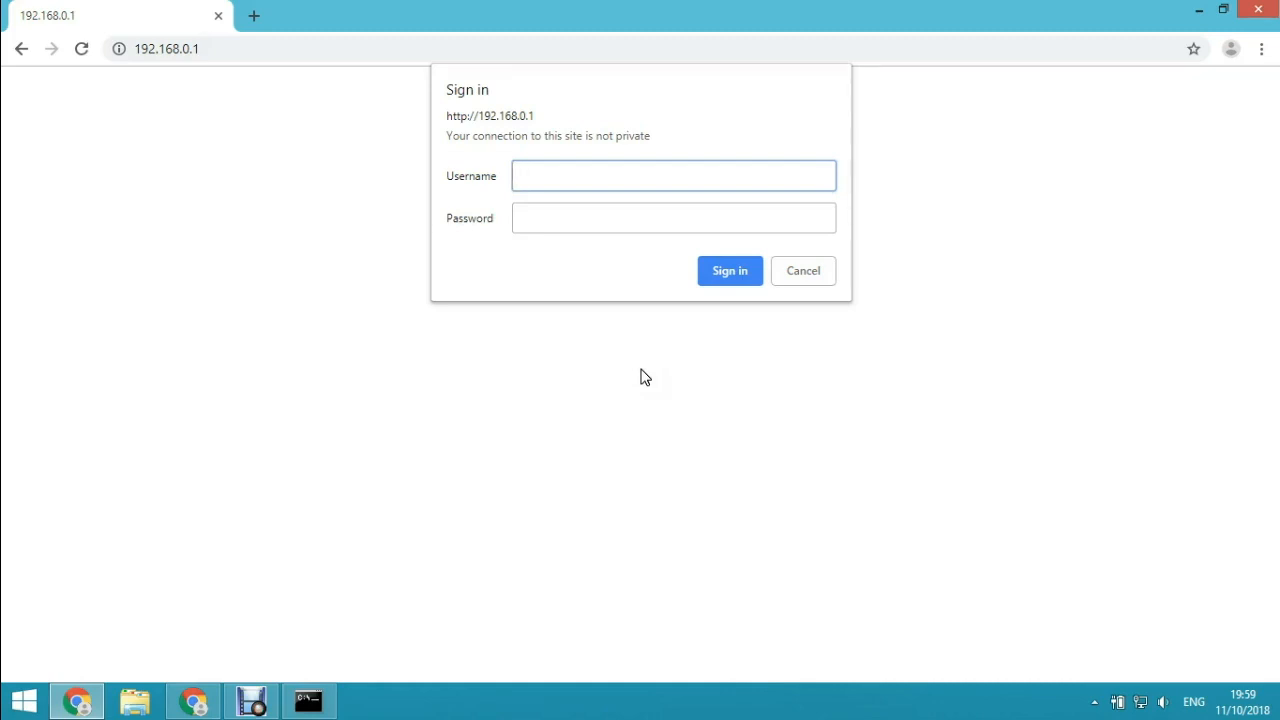
{"action": "left_click", "coordinate": [673, 175]}
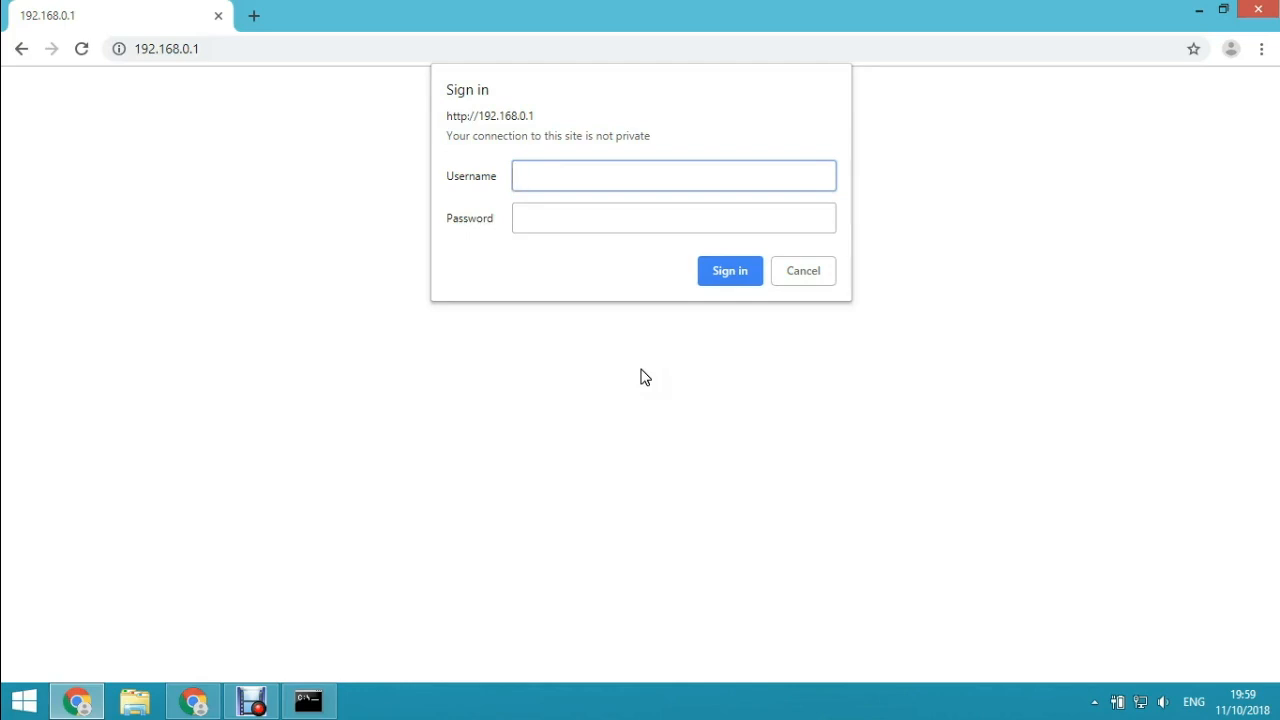
{"action": "left_click", "coordinate": [673, 175]}
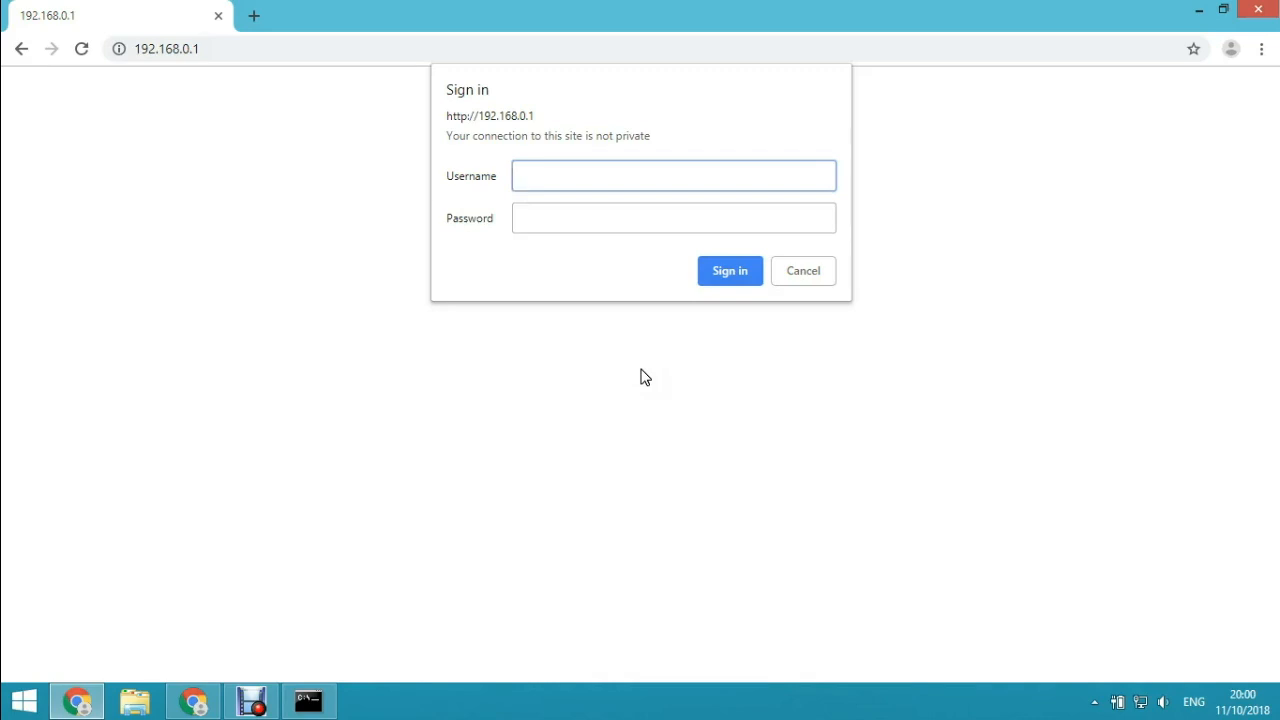
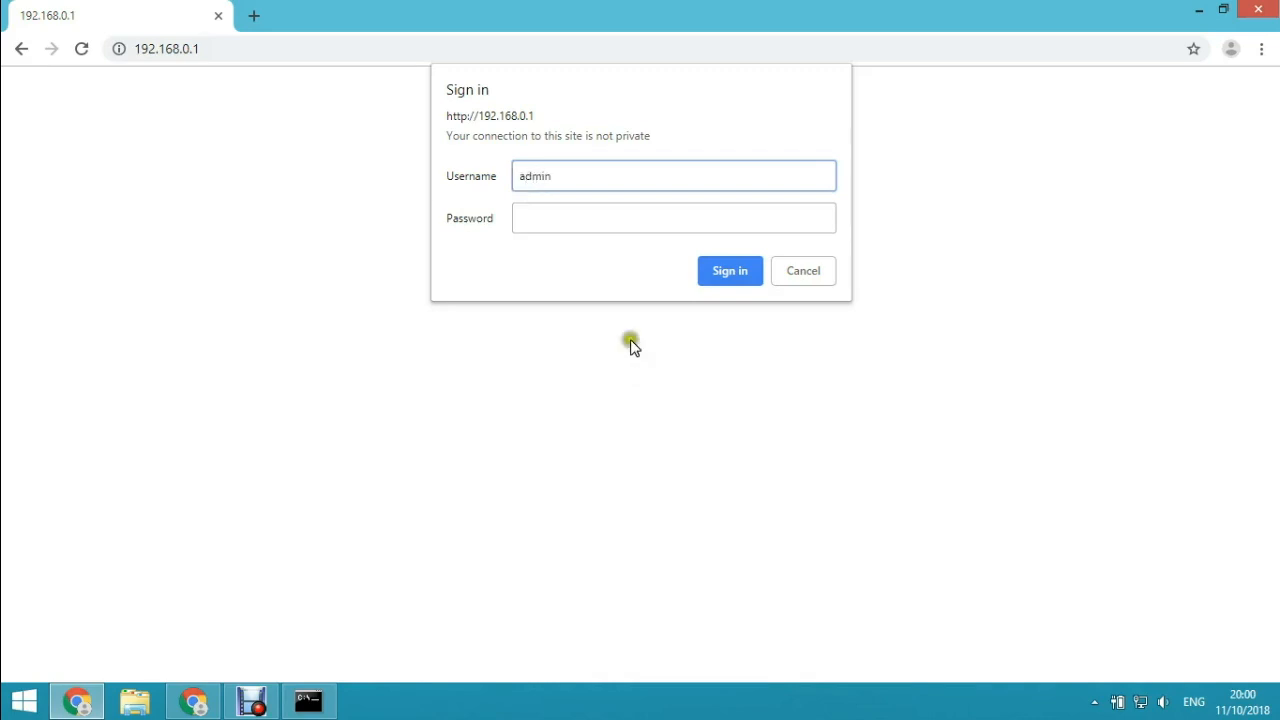
{"action": "left_click", "coordinate": [673, 217]}
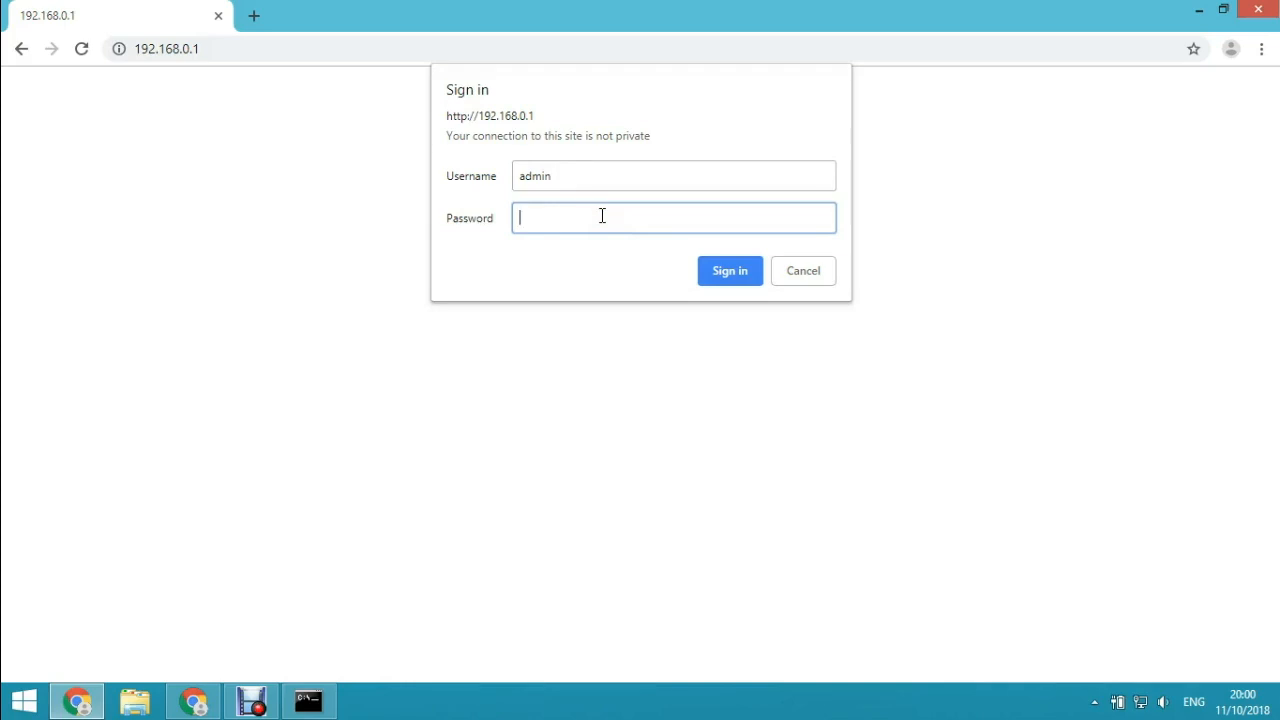
{"action": "type", "text": "password"}
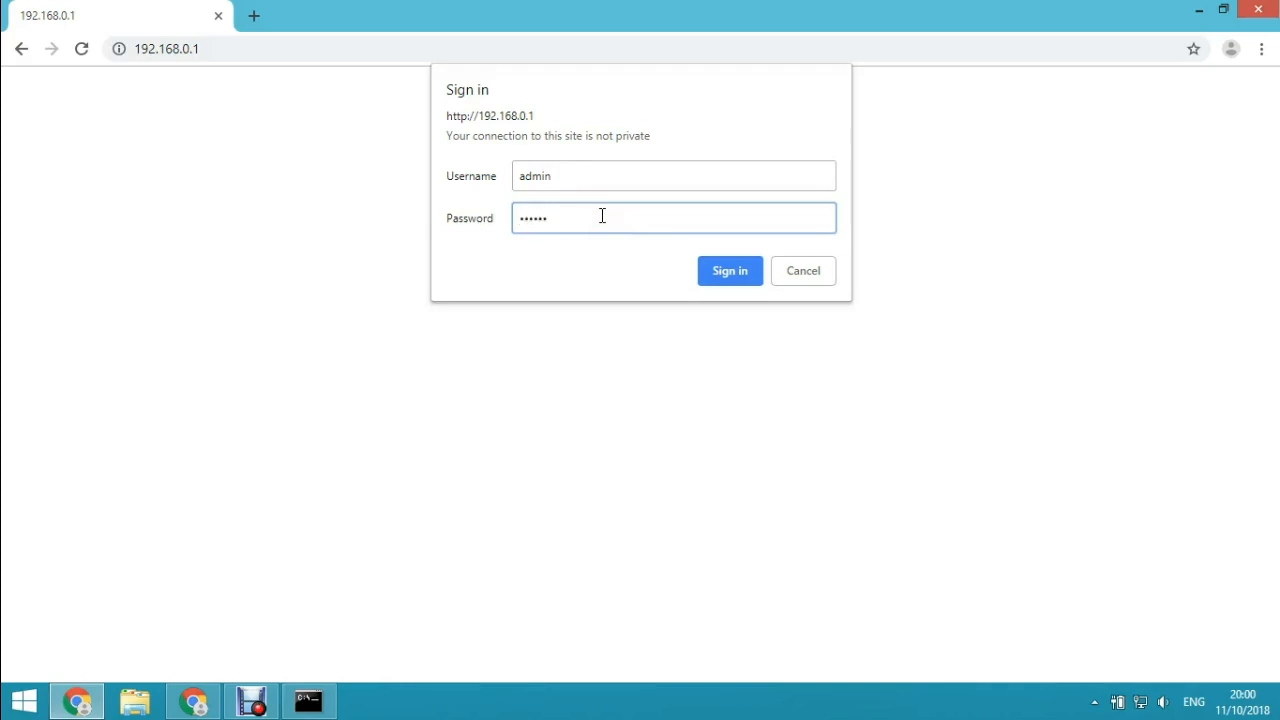
{"action": "left_click", "coordinate": [729, 270]}
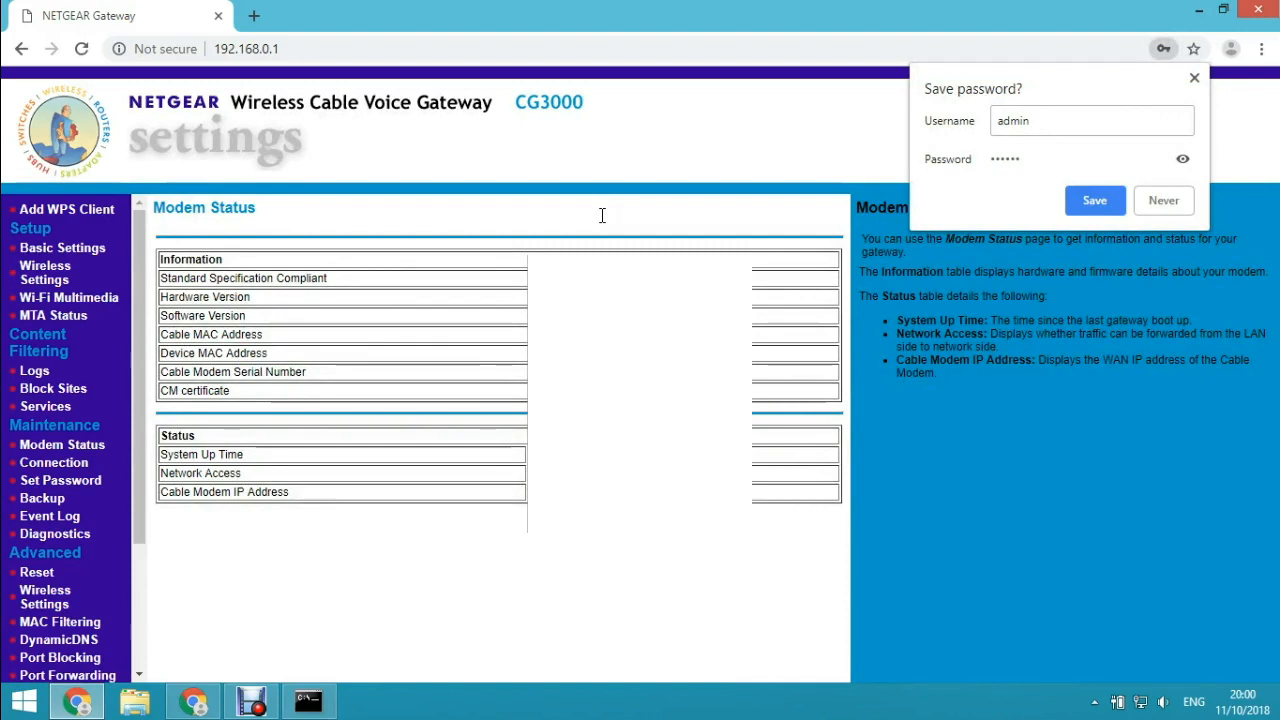